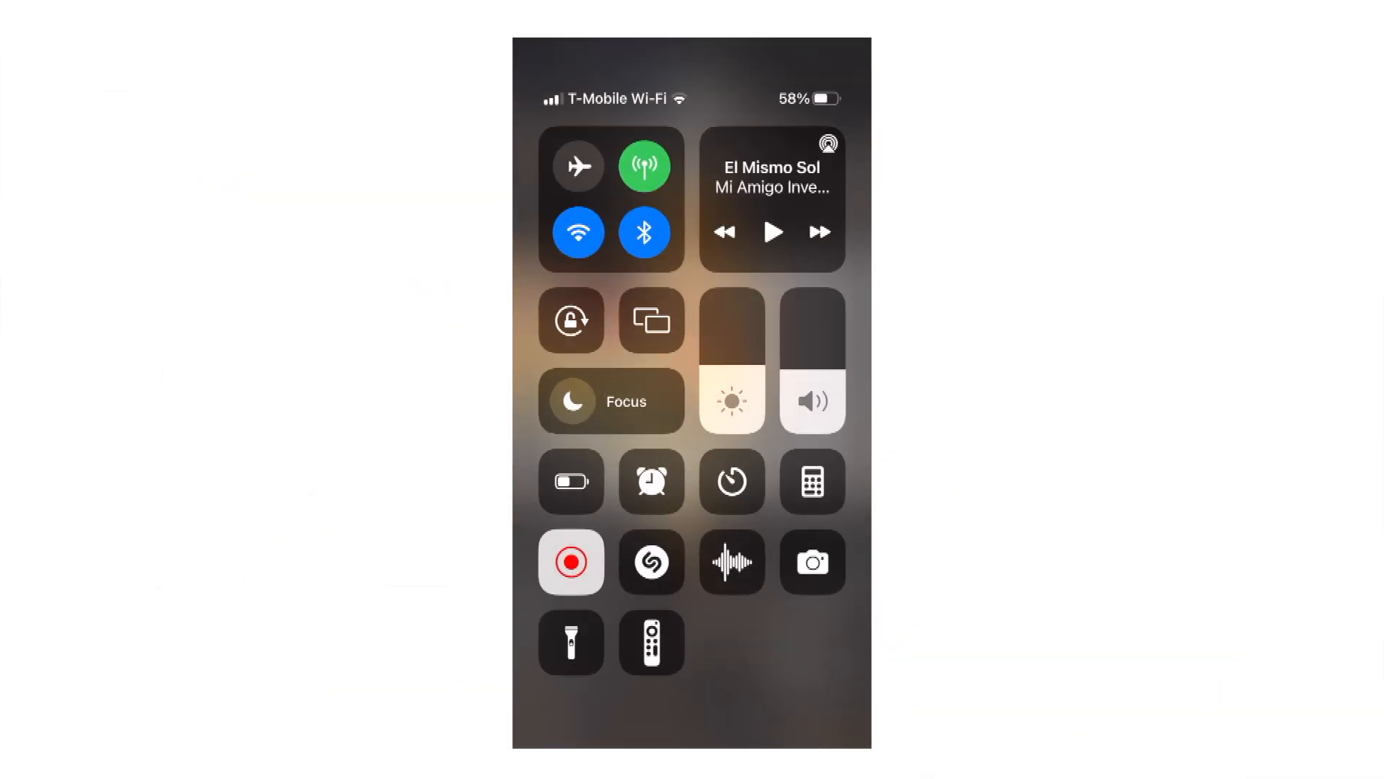
Turn Bluetooth off, showing 'Disconnecting Bluetooth Devices Until Tomorrow'
click(643, 231)
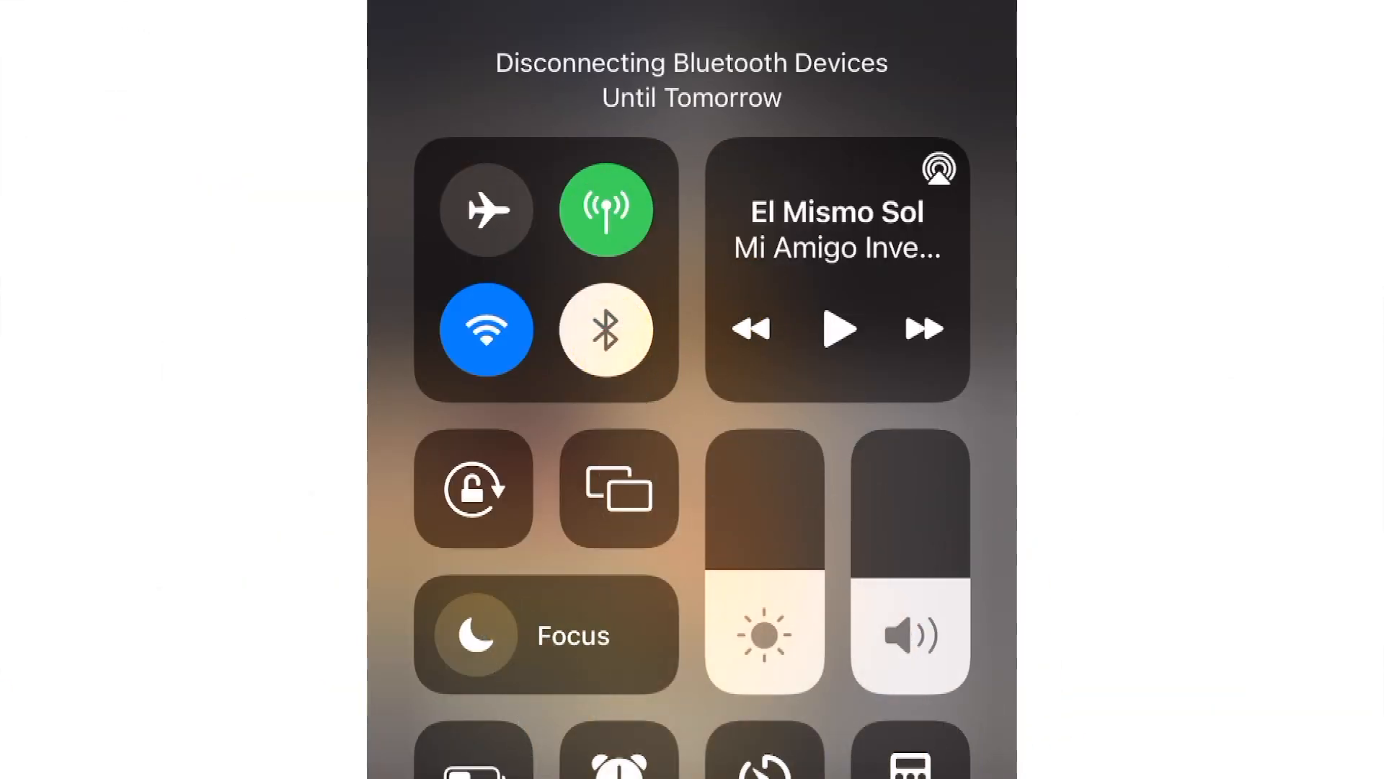